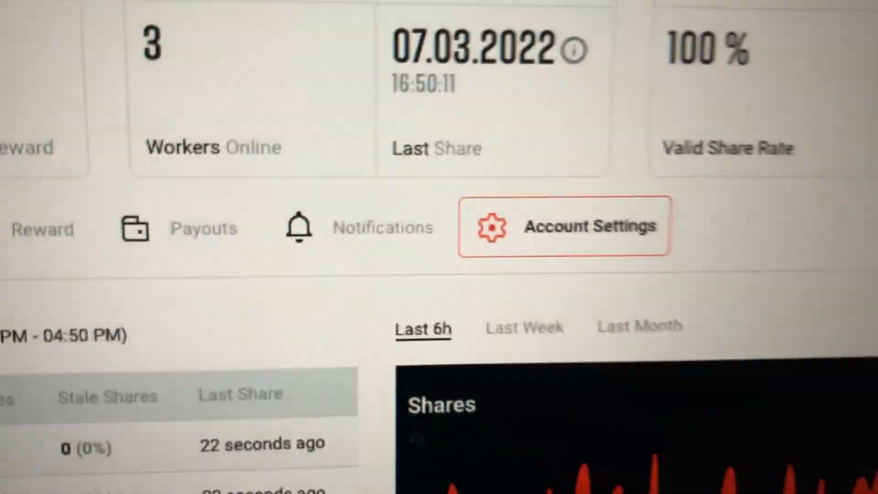
Step: Scroll through the calculator from the Ethash 800 Mh/s, 2150 W fields down to the Ethereum-topped results table
{"action": "scroll", "scroll_direction": "down", "scroll_amount": 3}
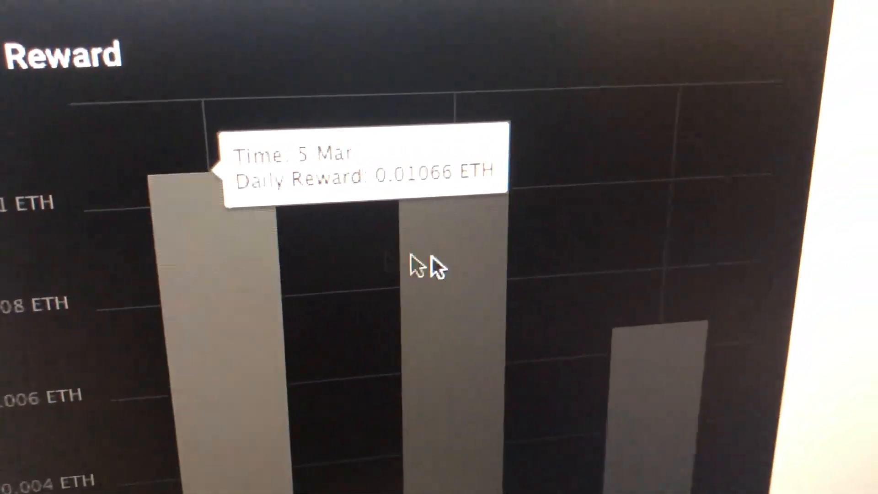
{"action": "mouse_move", "coordinate": [588, 285]}
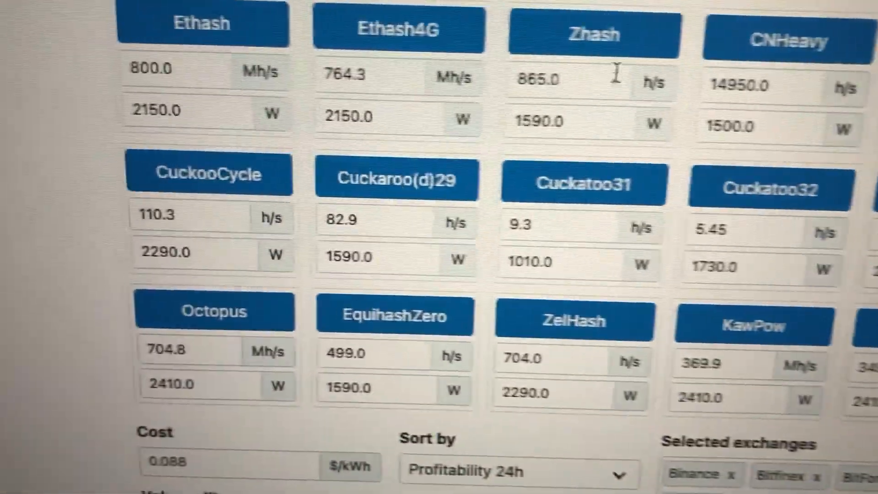
{"action": "scroll", "scroll_direction": "up", "scroll_amount": 3}
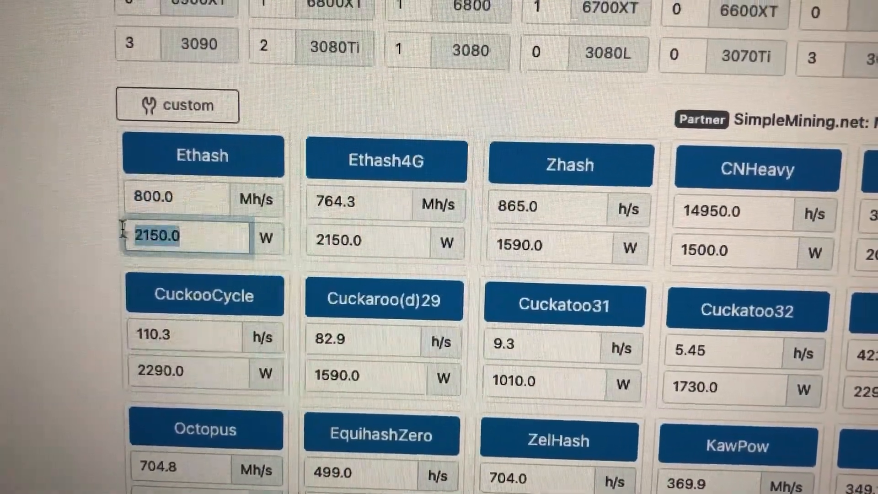
{"action": "scroll", "scroll_direction": "down", "scroll_amount": 3}
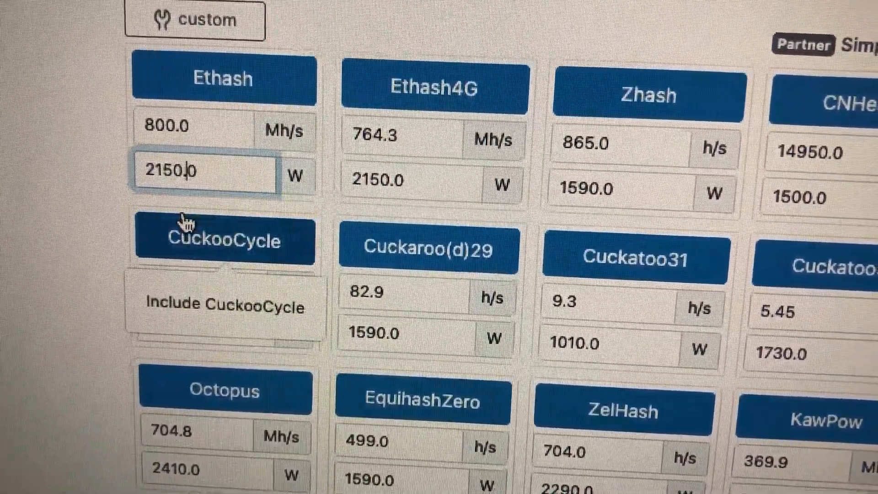
{"action": "scroll", "scroll_direction": "down", "scroll_amount": 3}
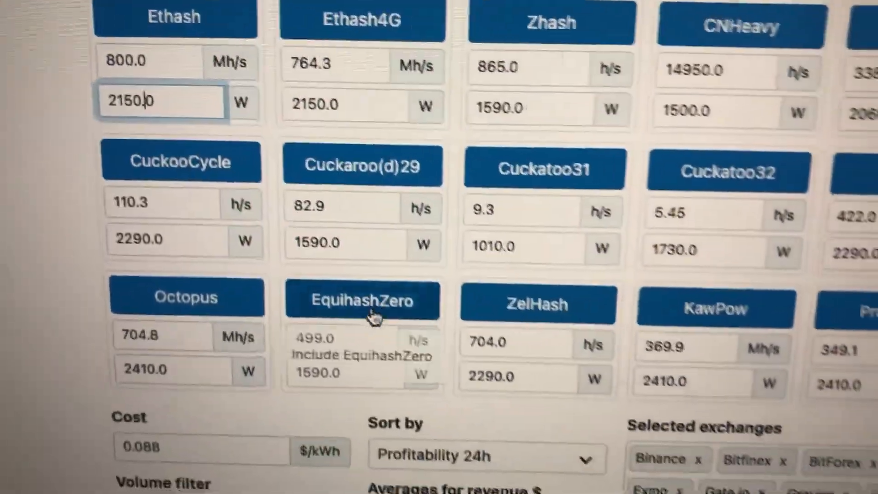
{"action": "scroll", "scroll_direction": "down", "scroll_amount": 3}
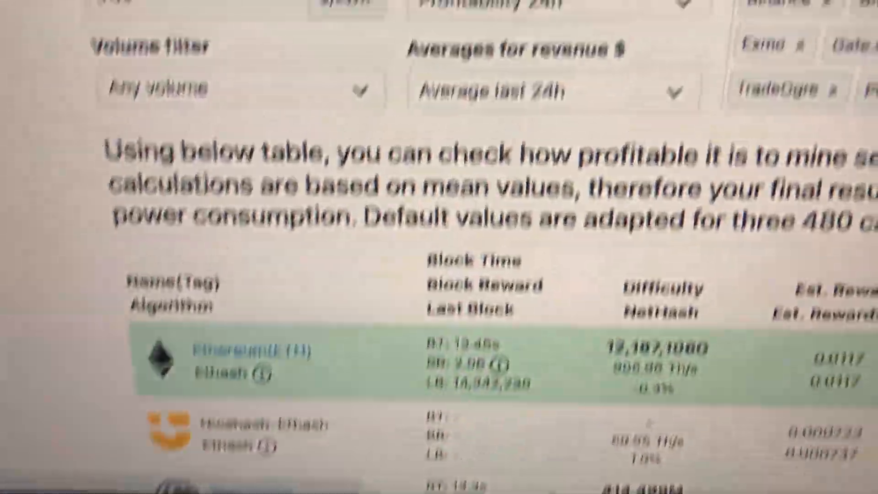
{"action": "scroll", "scroll_direction": "down", "scroll_amount": 3}
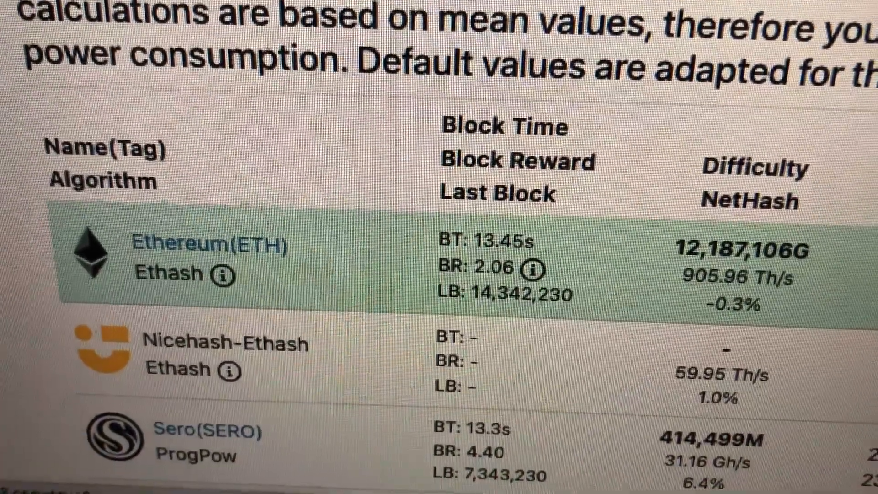
{"action": "scroll", "scroll_direction": "down", "scroll_amount": 3}
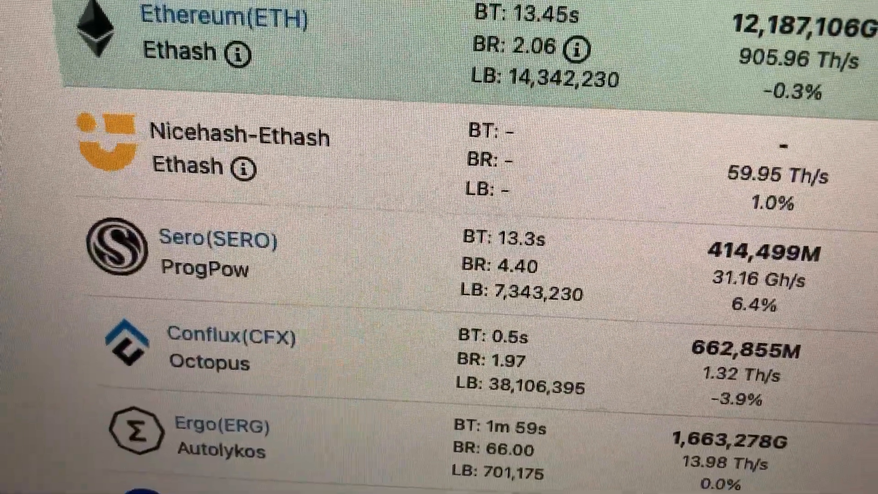
{"action": "scroll", "scroll_direction": "up", "scroll_amount": 3}
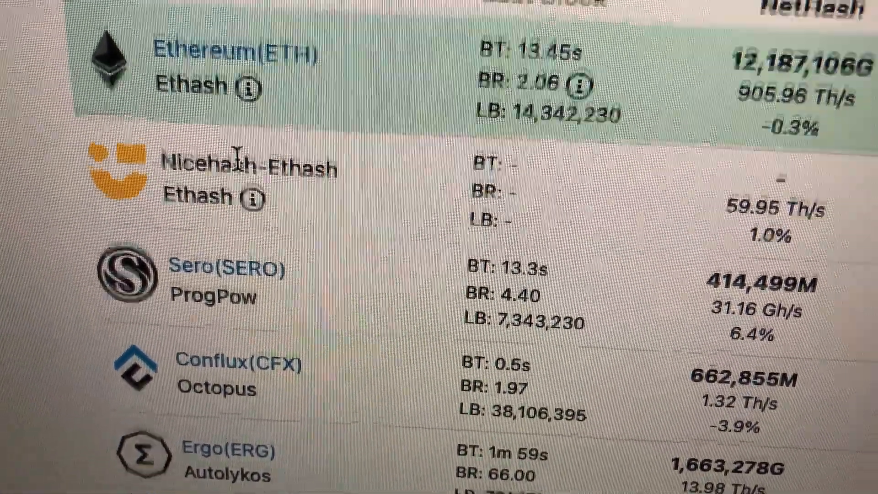
{"action": "scroll", "scroll_direction": "up", "scroll_amount": 3}
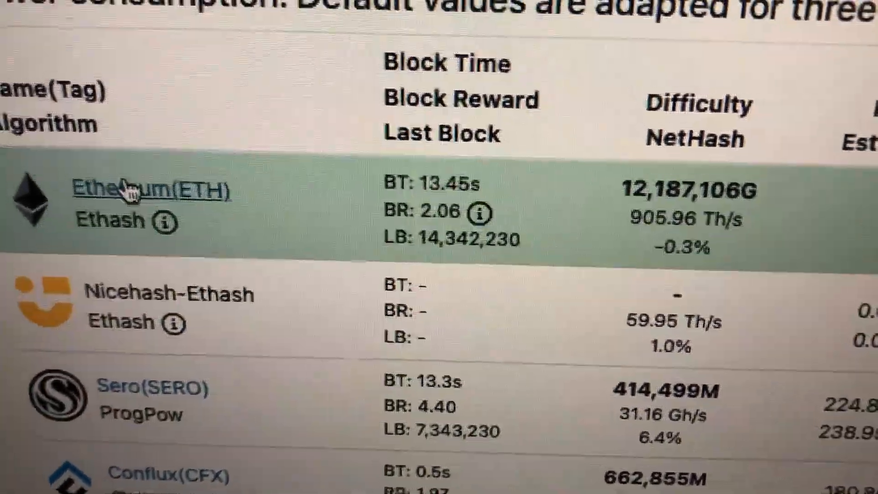
{"action": "scroll", "scroll_direction": "right", "scroll_amount": 3}
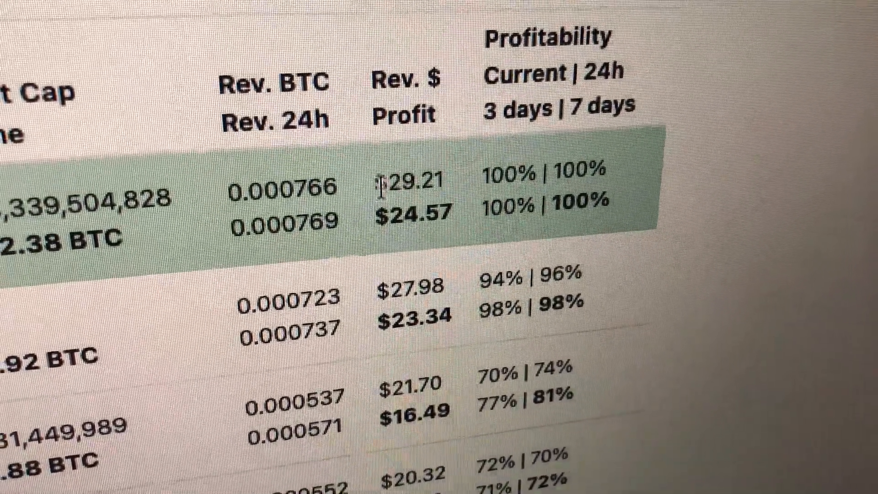
{"action": "double_click", "coordinate": [417, 182]}
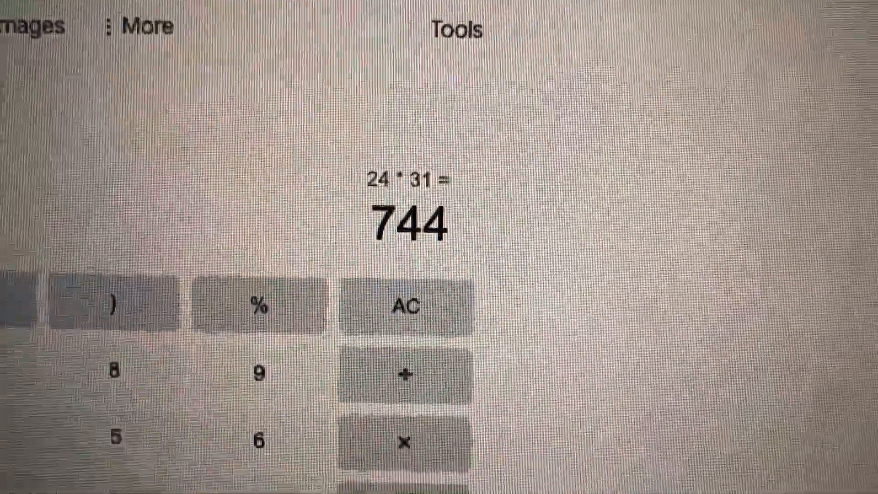
Step: Scroll to the Google calculator result showing 24 × 31 = 744
{"action": "scroll", "scroll_direction": "down", "scroll_amount": 3}
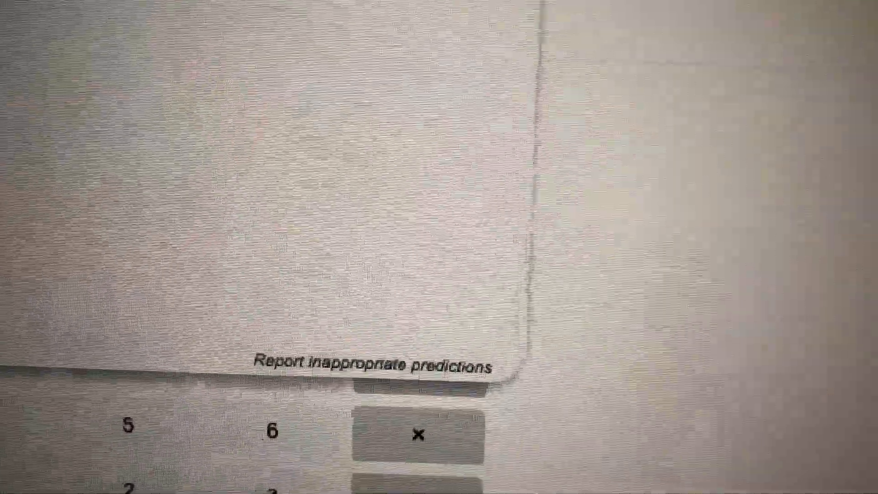